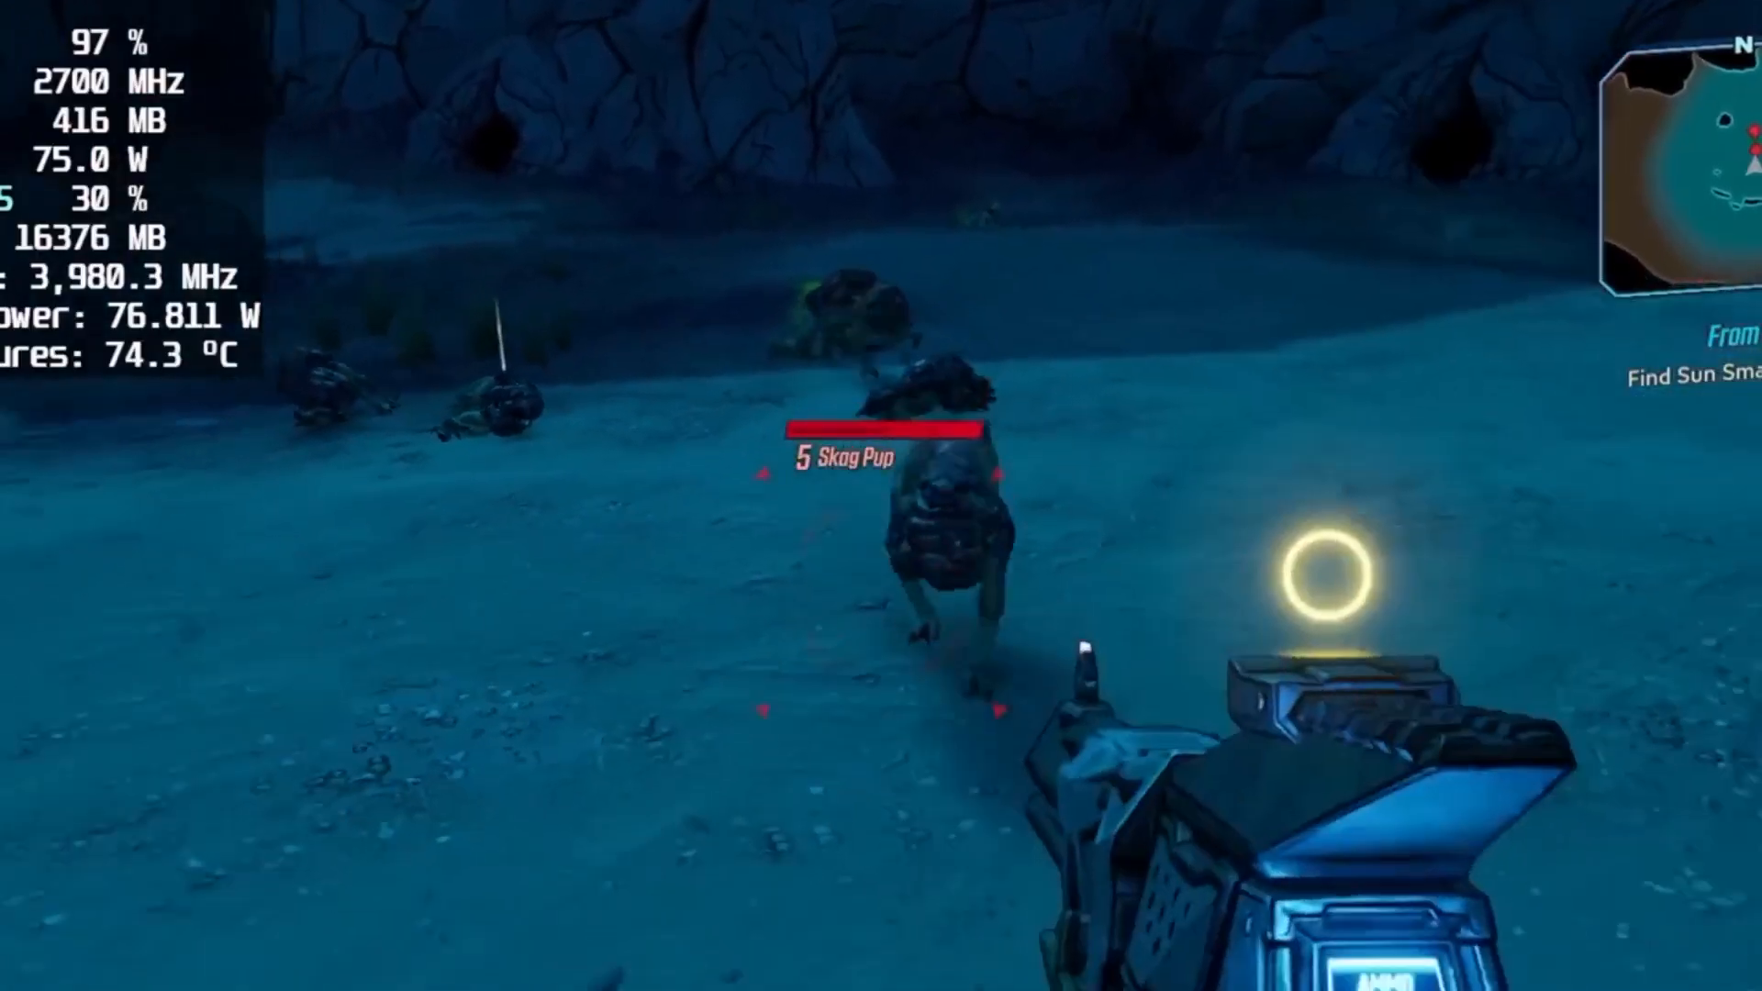
{"action": "left_click", "coordinate": [880, 496]}
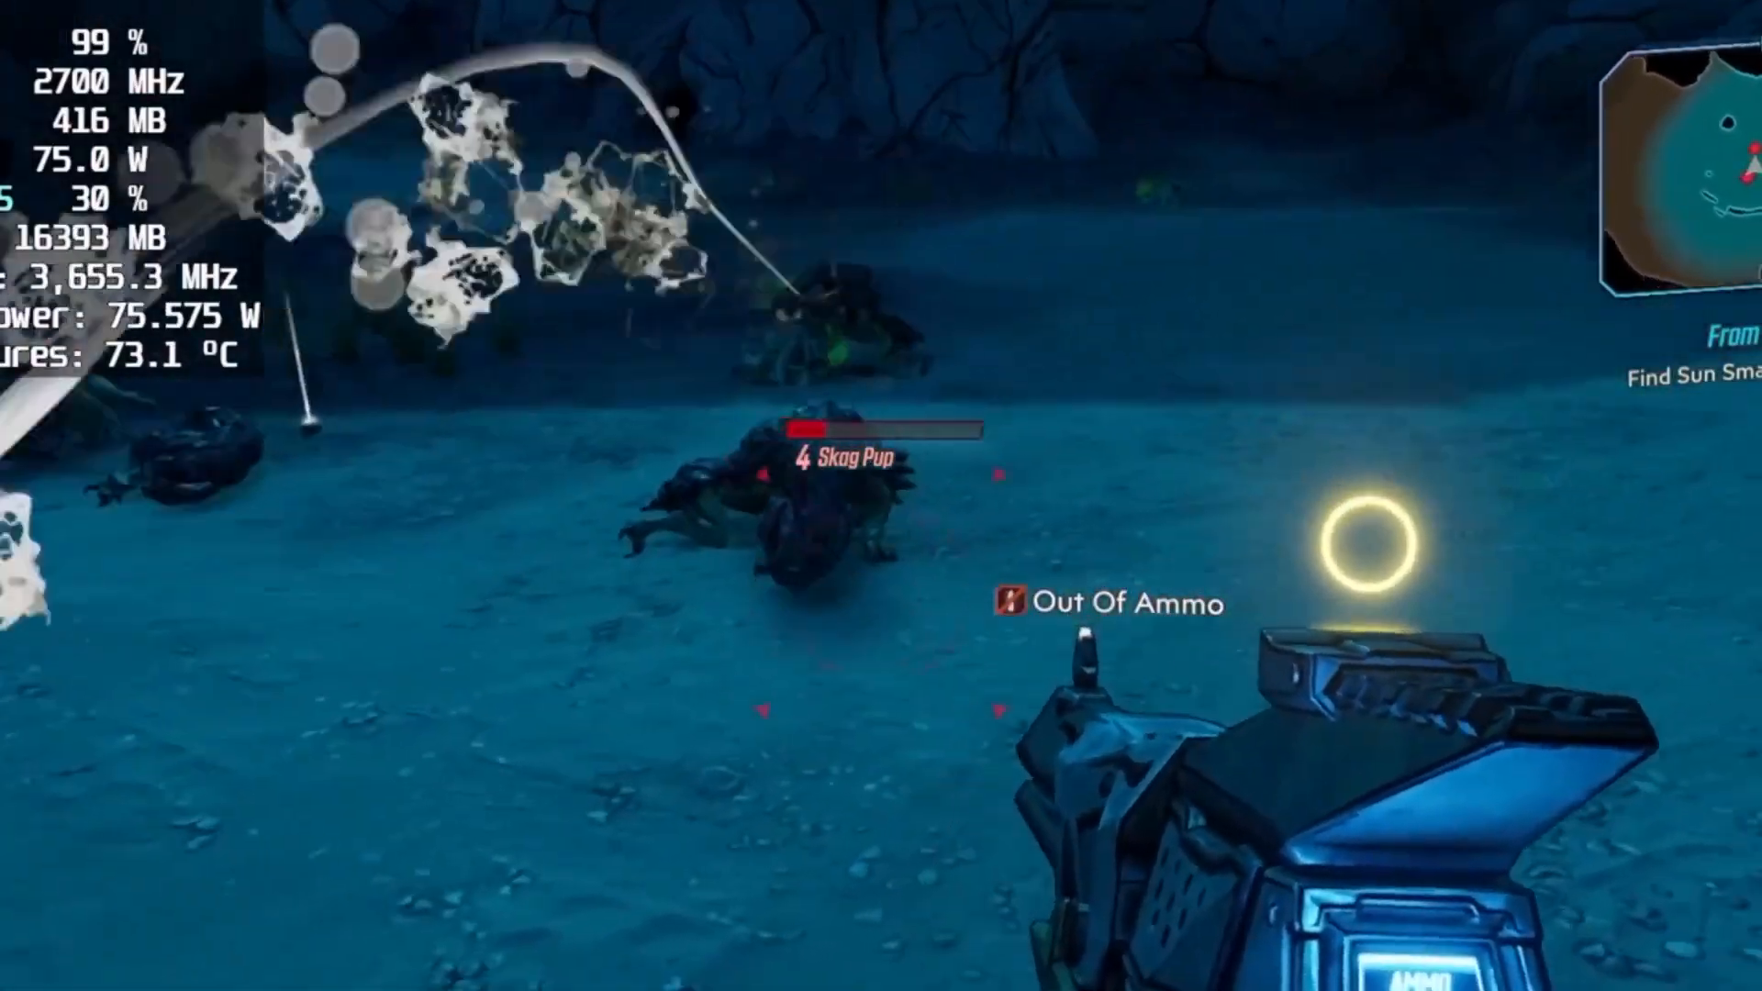